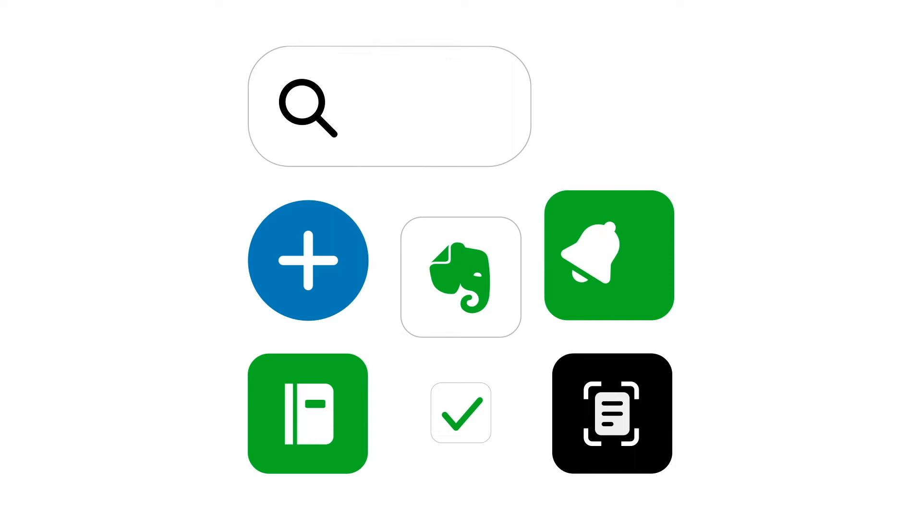
# Step: Open the Tasks panel showing all twelve tasks with due dates and flags
pyautogui.click(460, 277)
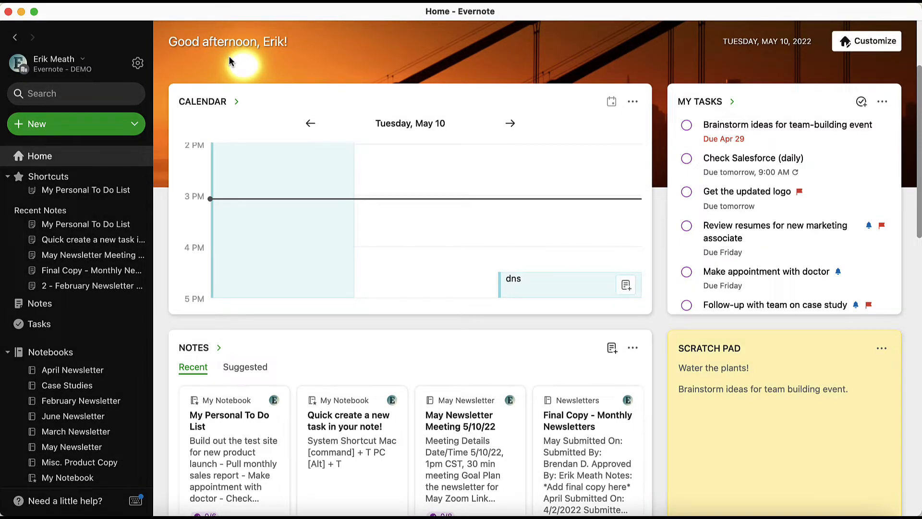
pyautogui.moveTo(96, 330)
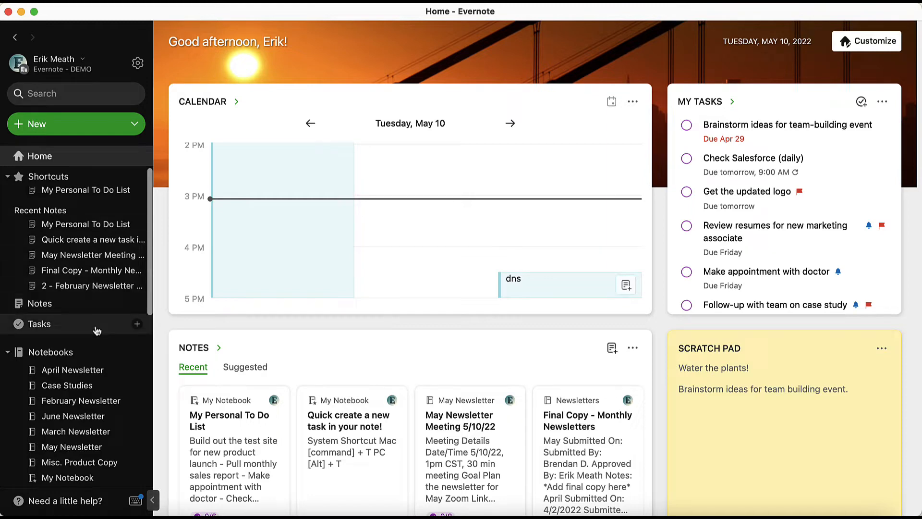
pyautogui.click(39, 323)
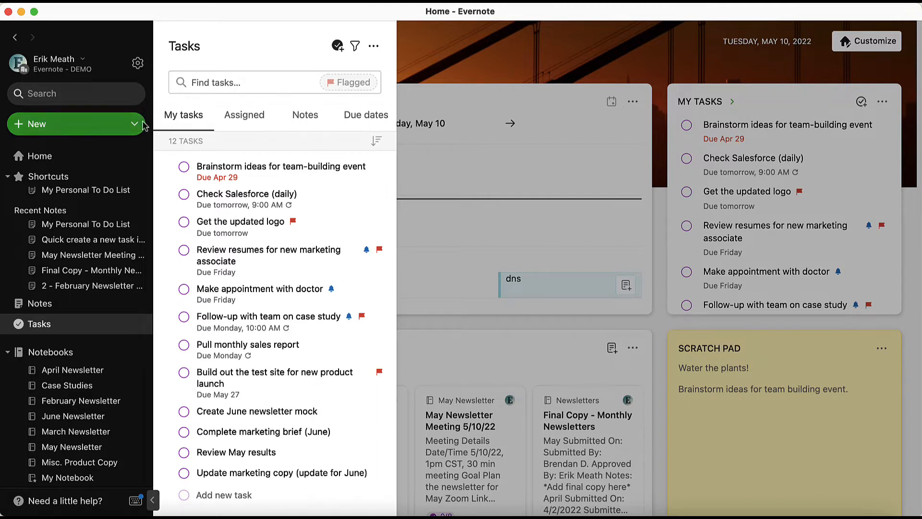
pyautogui.moveTo(205, 123)
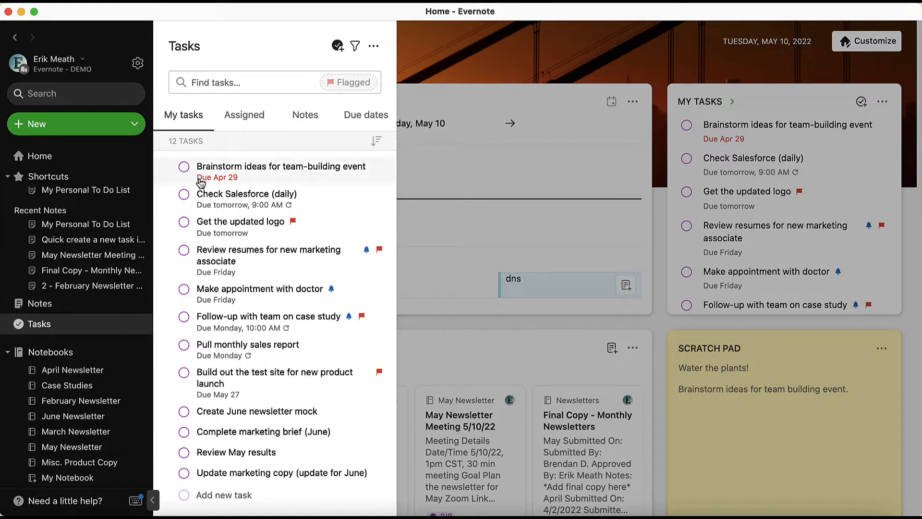
pyautogui.moveTo(191, 306)
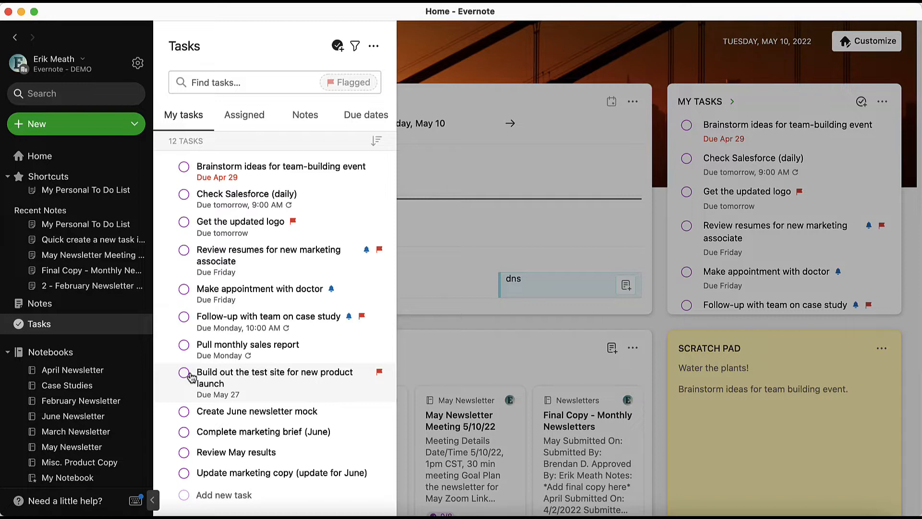
# Step: Browse tasks by assignee, collapse the first person's group, then group tasks by note
pyautogui.click(243, 115)
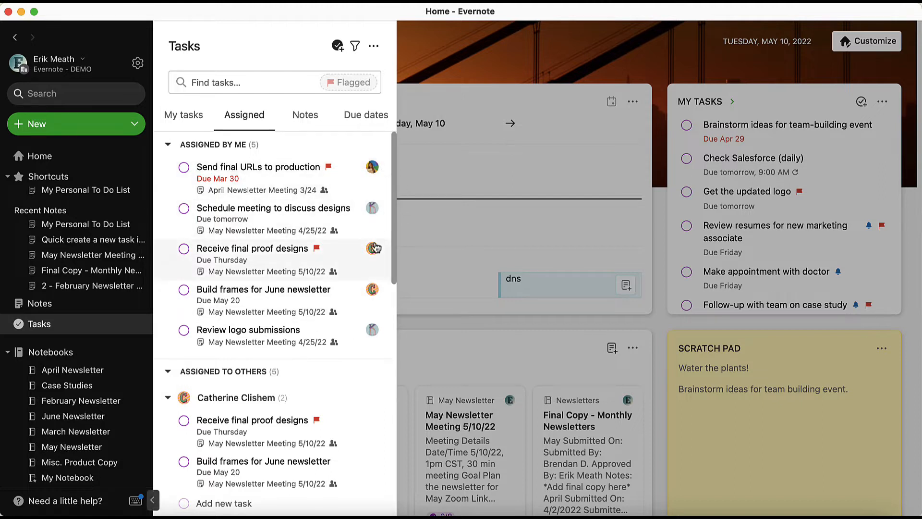
pyautogui.scroll(-3)
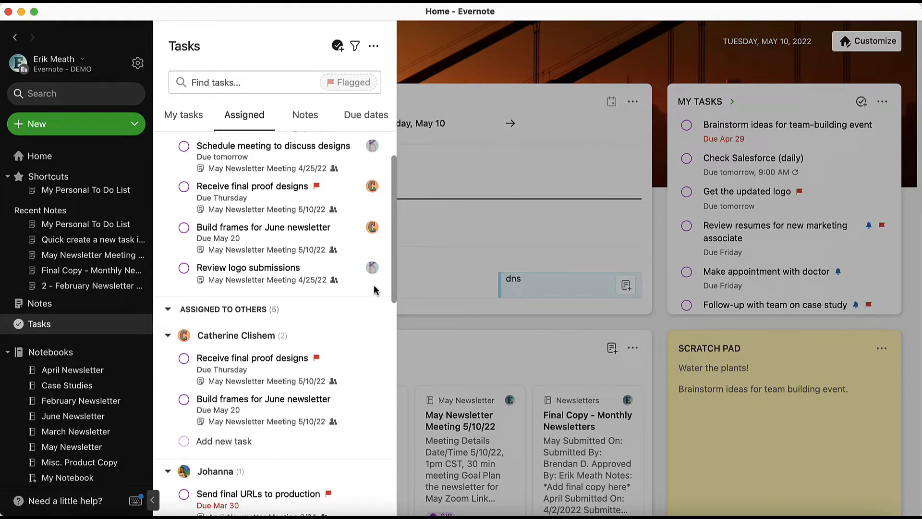
pyautogui.scroll(-3)
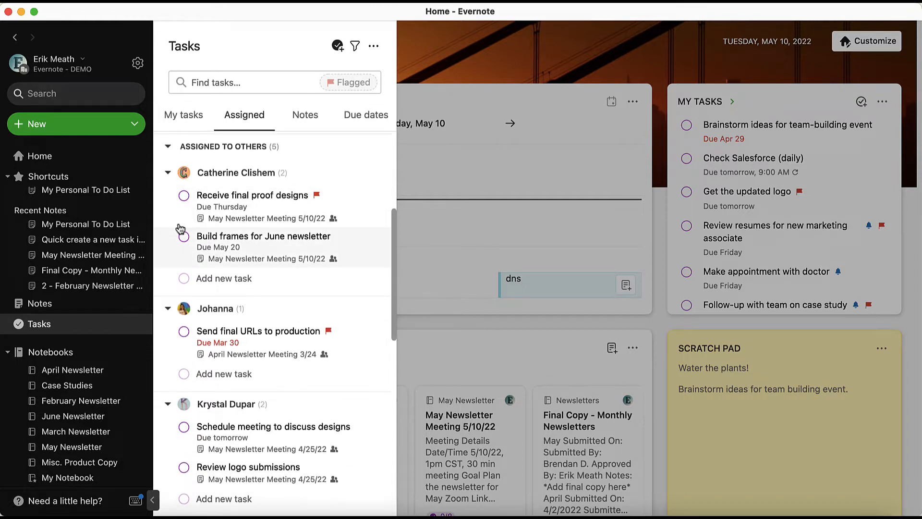
pyautogui.scroll(-3)
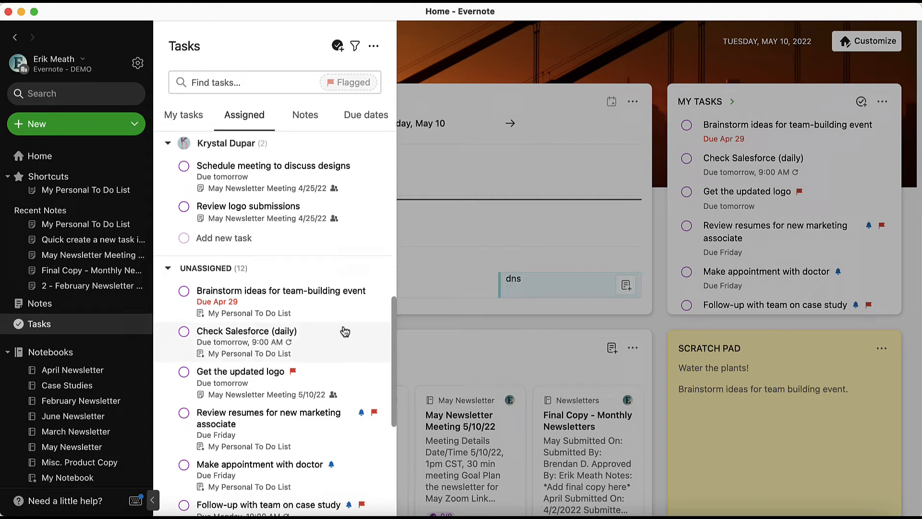
pyautogui.scroll(-3)
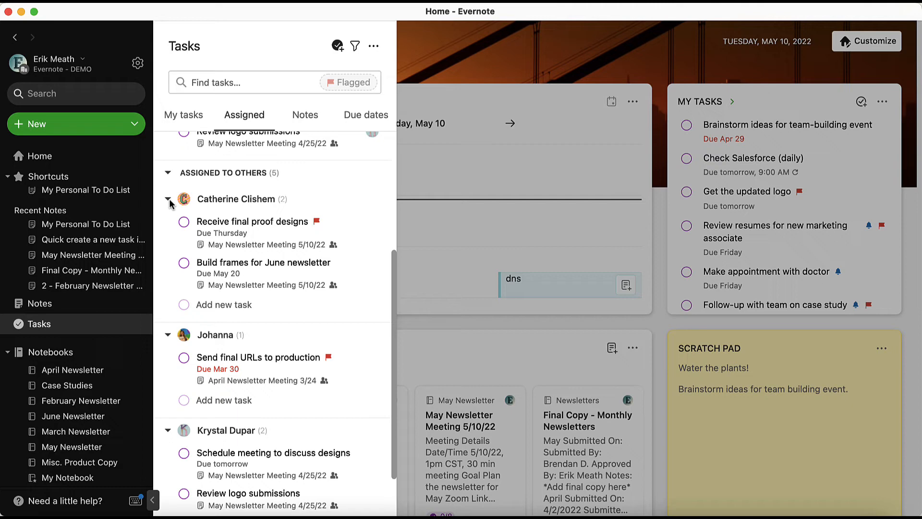
pyautogui.click(167, 199)
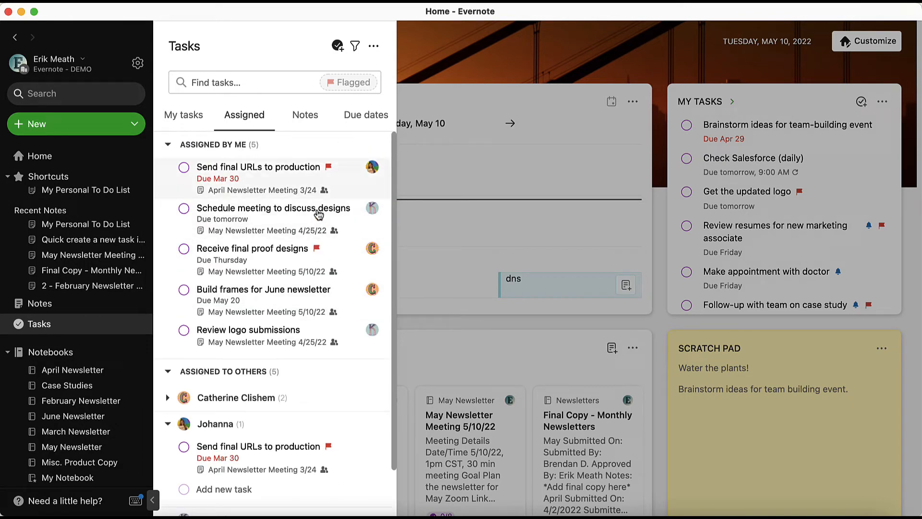
pyautogui.click(305, 115)
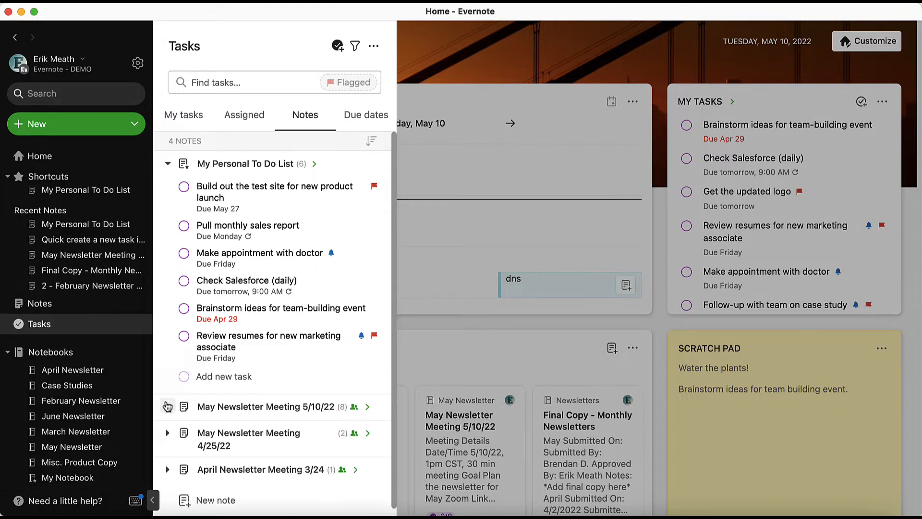
# Step: Toggle the May Newsletter Meeting 4/25/22 group, then open My Personal To Do List beside Tasks
pyautogui.click(168, 435)
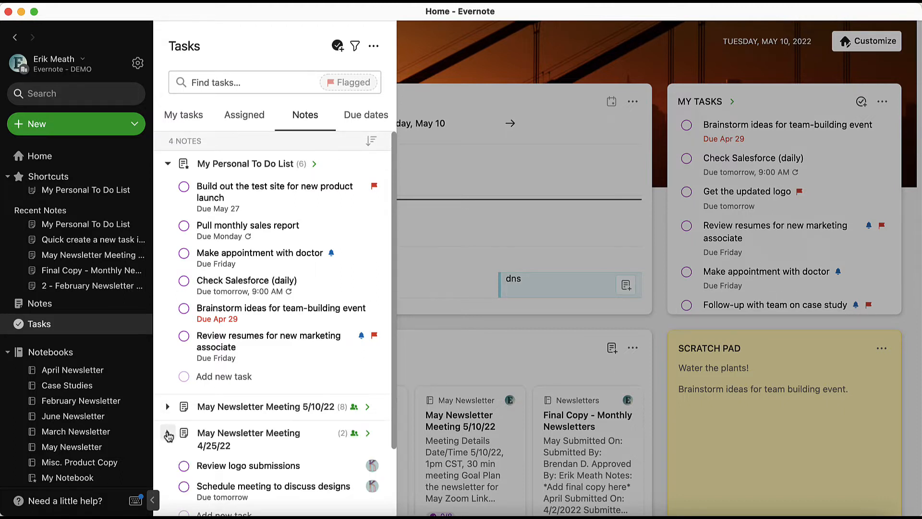
pyautogui.click(168, 434)
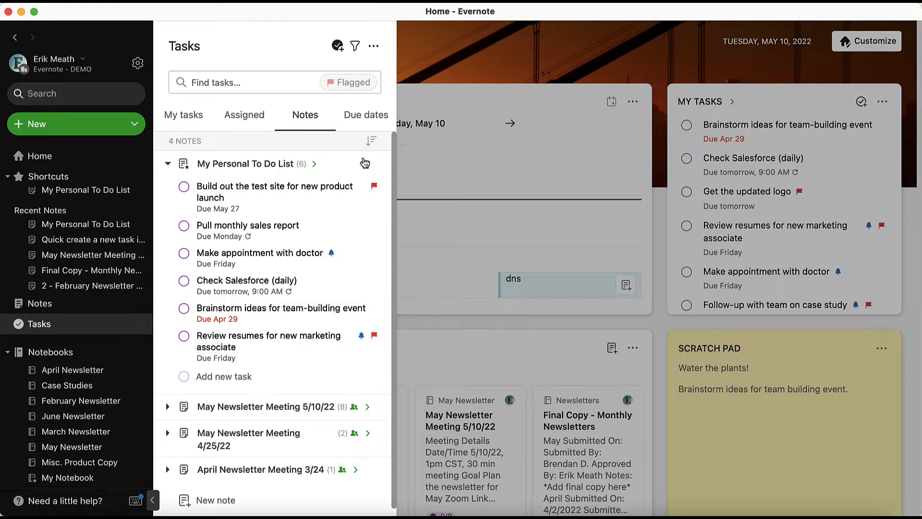
pyautogui.click(370, 141)
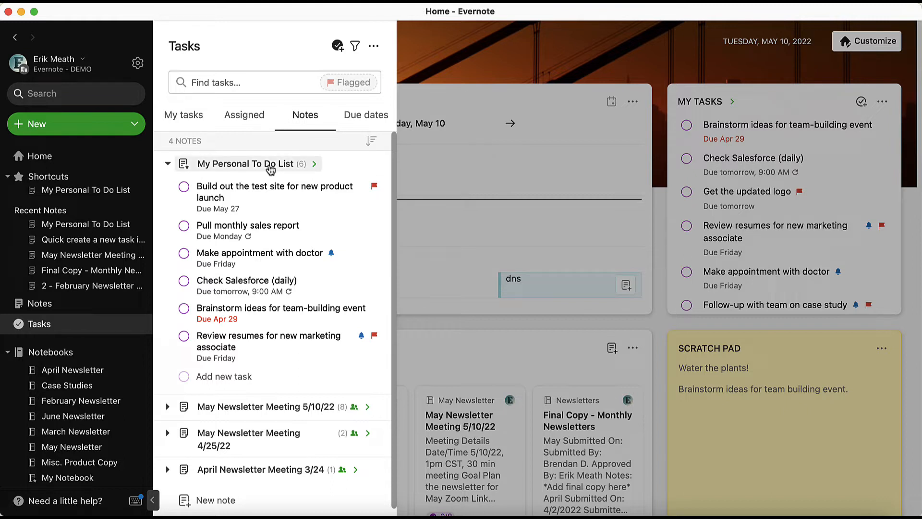
pyautogui.moveTo(270, 168)
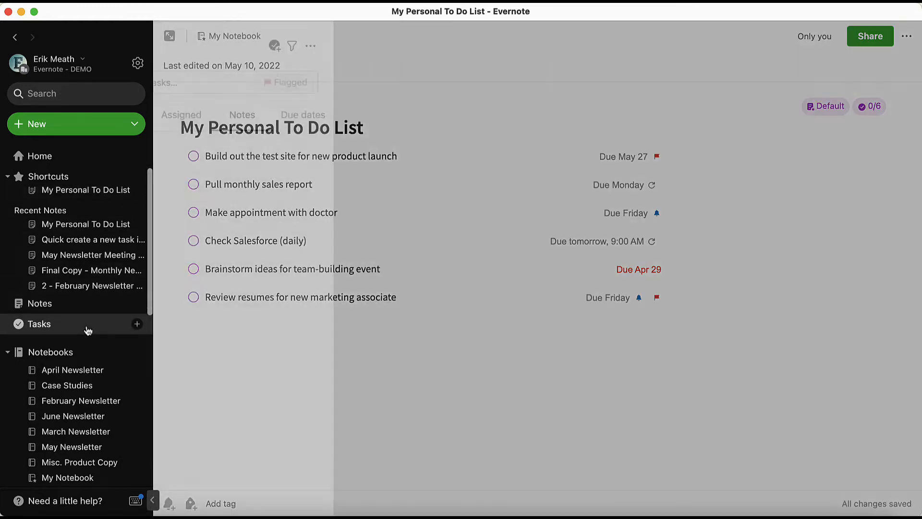
pyautogui.click(39, 323)
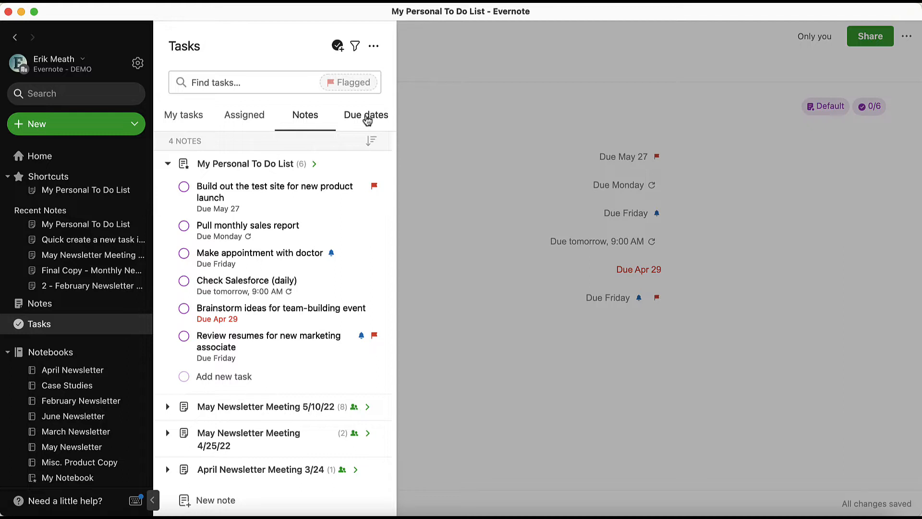
# Step: Browse tasks by due date, then complete Brainstorm ideas for team-building event
pyautogui.click(366, 115)
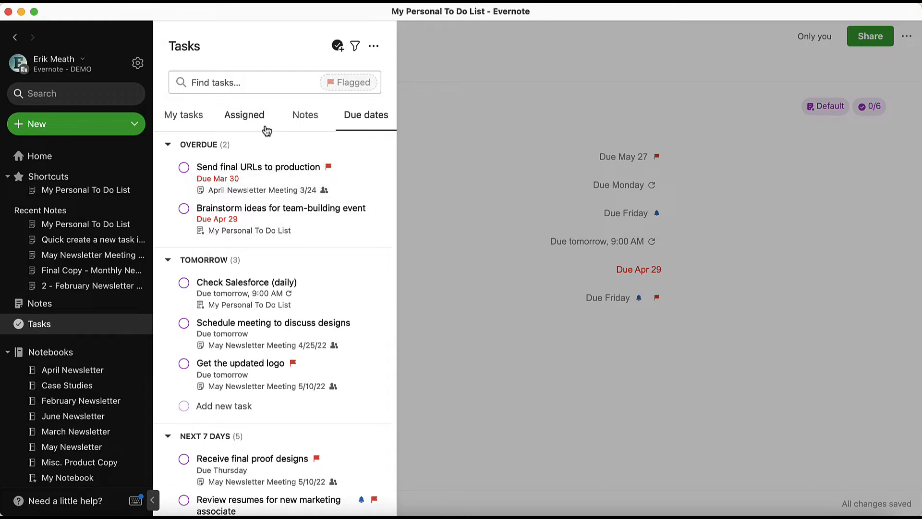
pyautogui.scroll(-3)
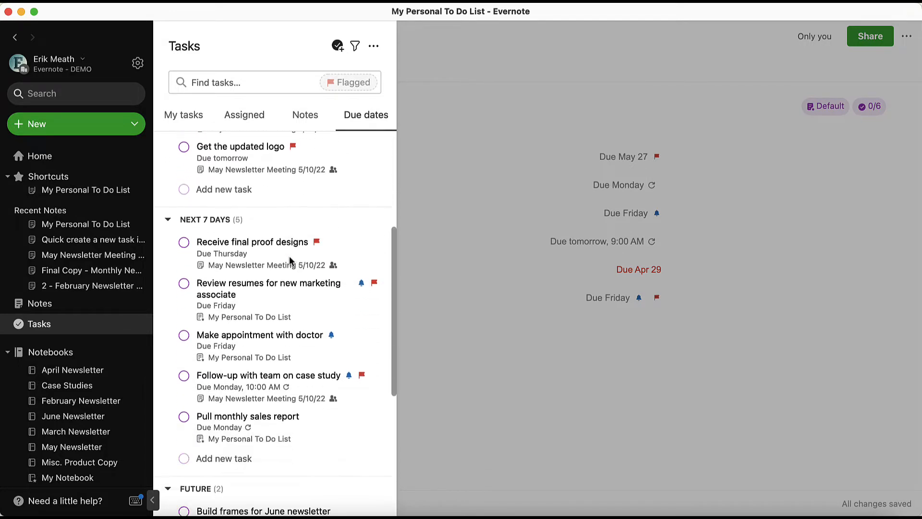
pyautogui.scroll(-3)
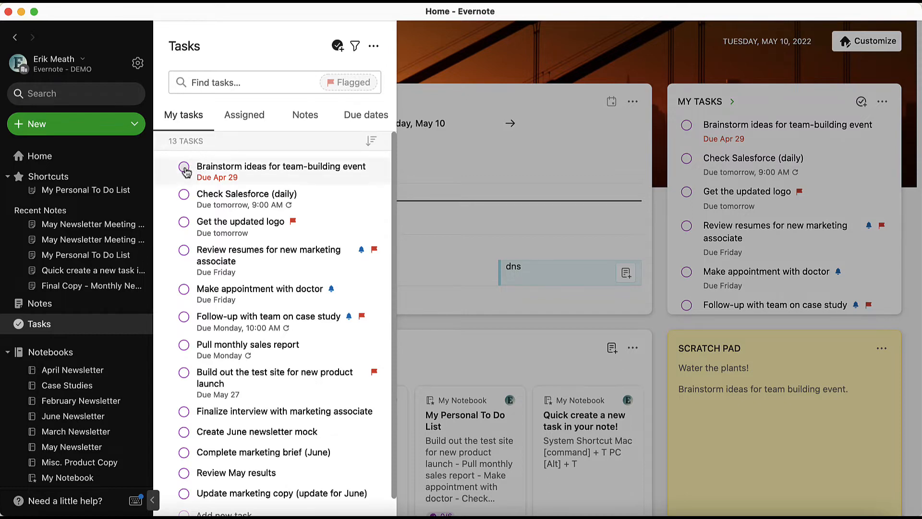
pyautogui.click(184, 170)
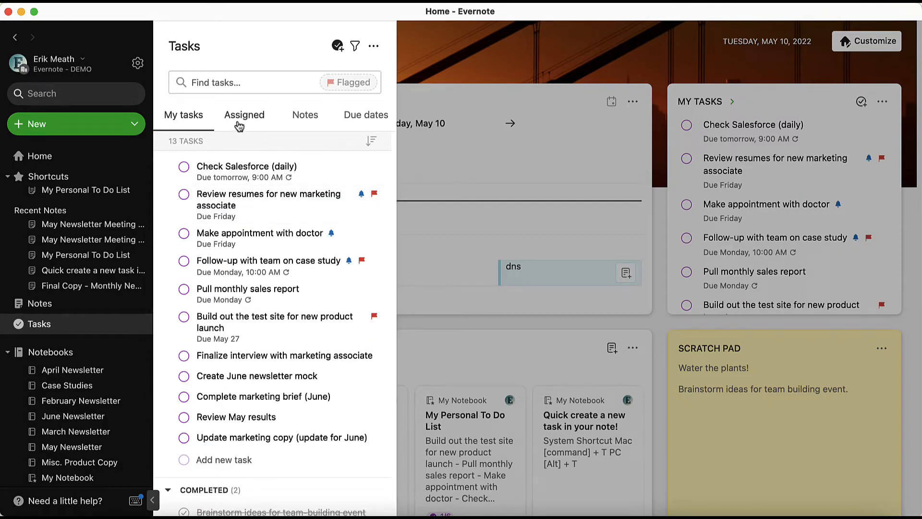
# Step: Reassign Receive final proof designs to Johanna from the Assigned view and save
pyautogui.click(244, 115)
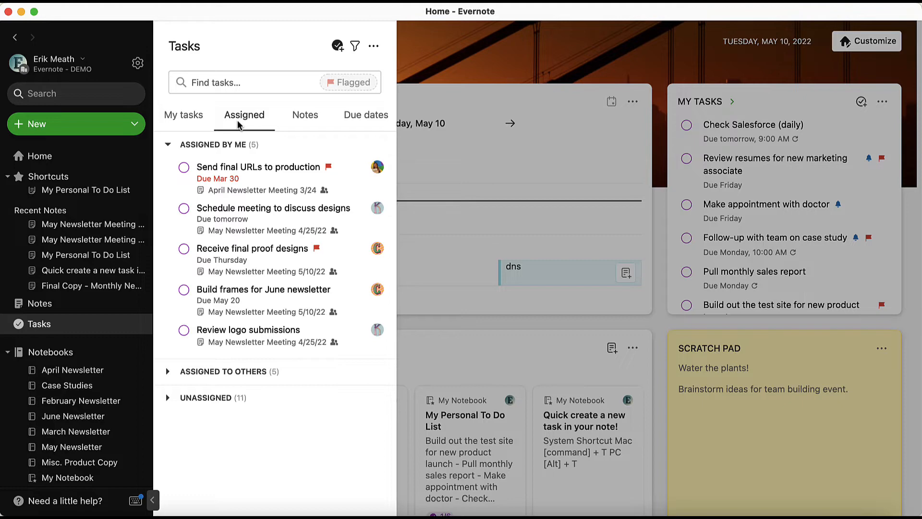
pyautogui.moveTo(162, 369)
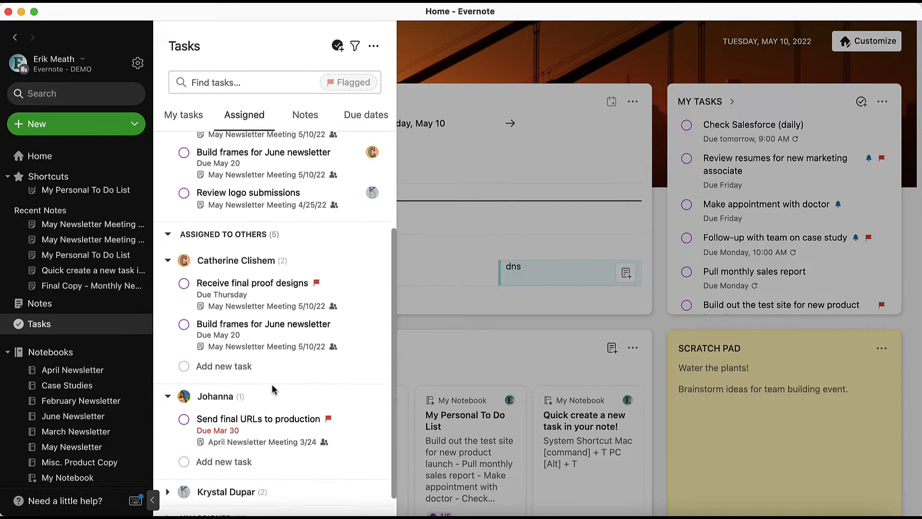
pyautogui.click(254, 283)
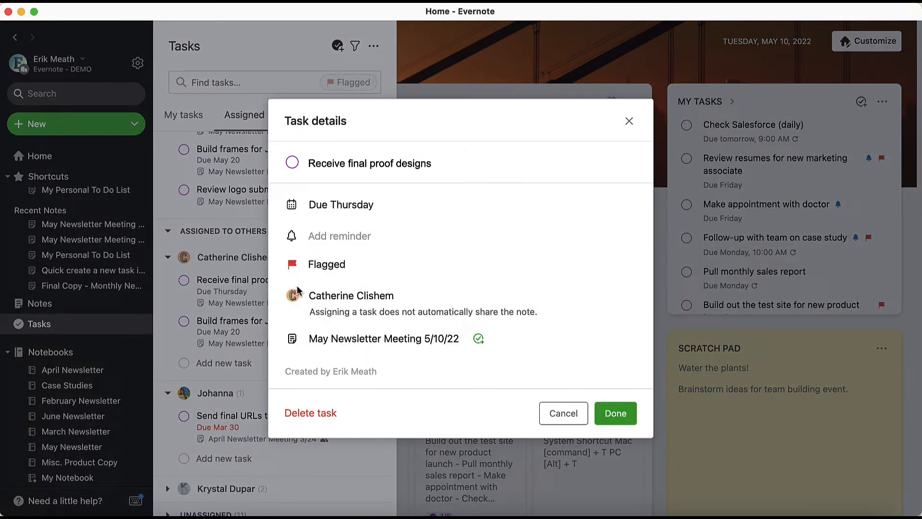
pyautogui.click(352, 296)
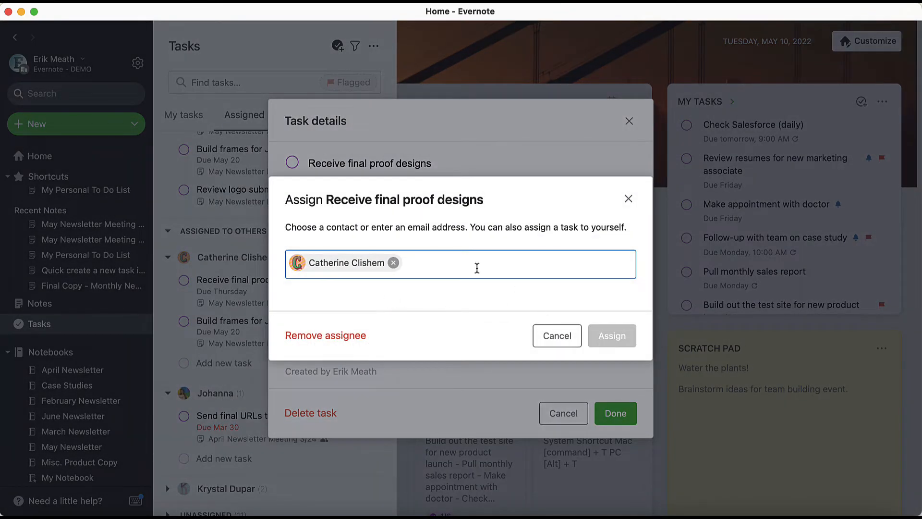
pyautogui.write('jo')
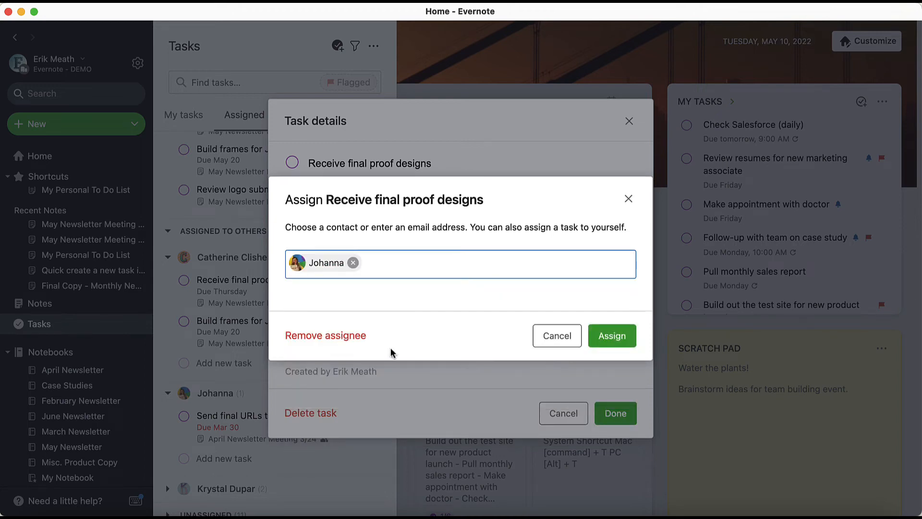
pyautogui.click(612, 335)
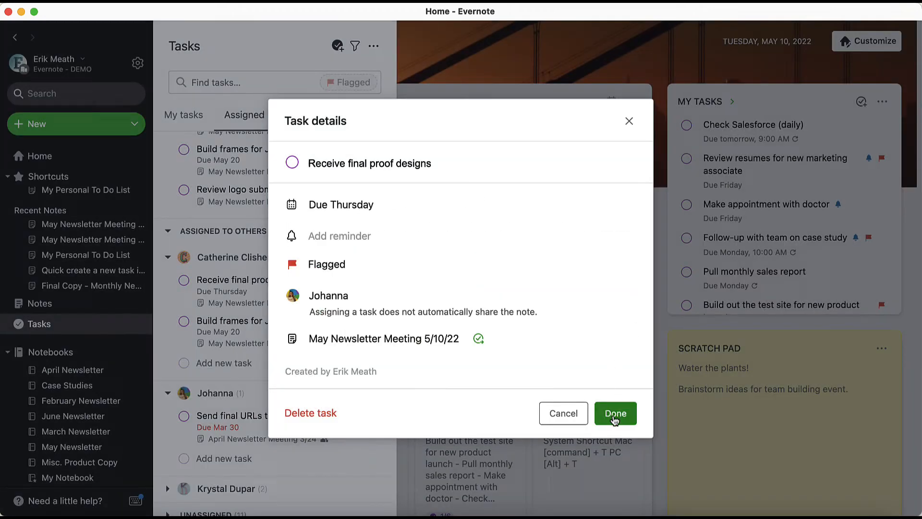
pyautogui.click(615, 413)
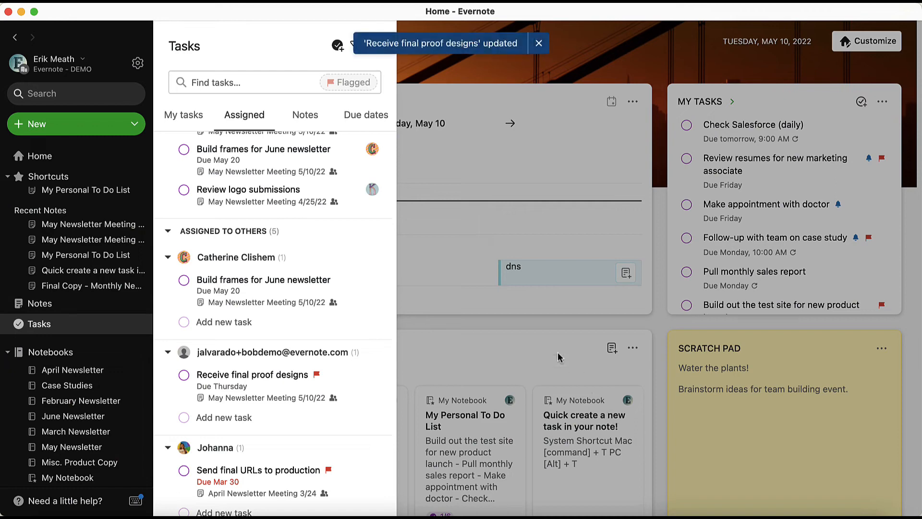
# Step: Drag Update marketing copy into May Newsletter Meeting 5/17/22, then list tasks by due date
pyautogui.click(305, 114)
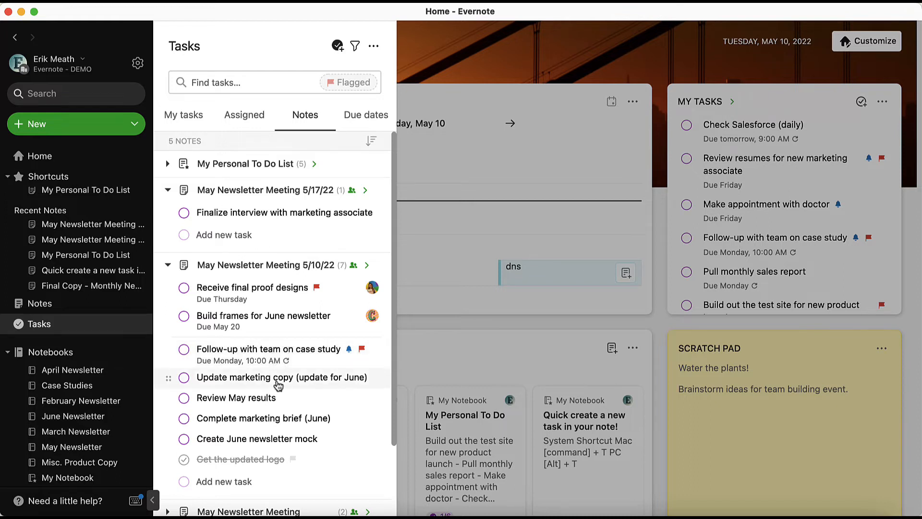
pyautogui.moveTo(277, 377); pyautogui.dragTo(276, 233)
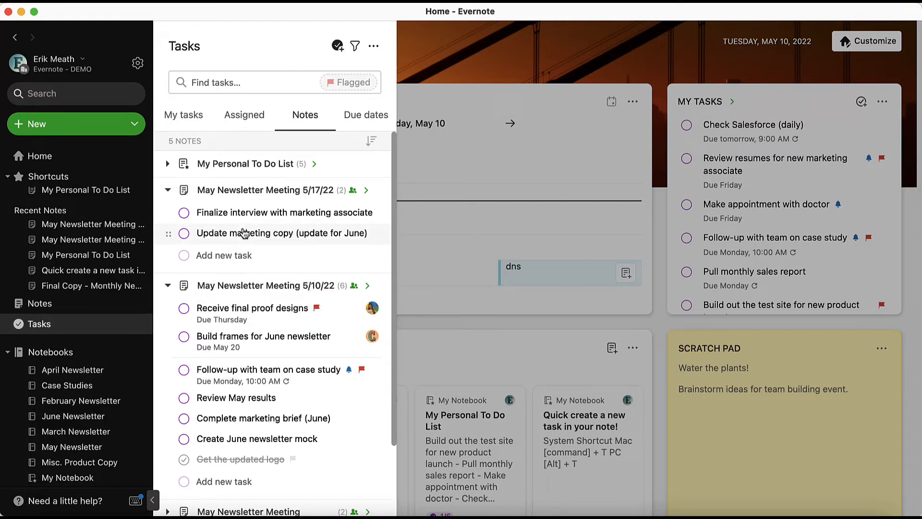
pyautogui.moveTo(256, 243)
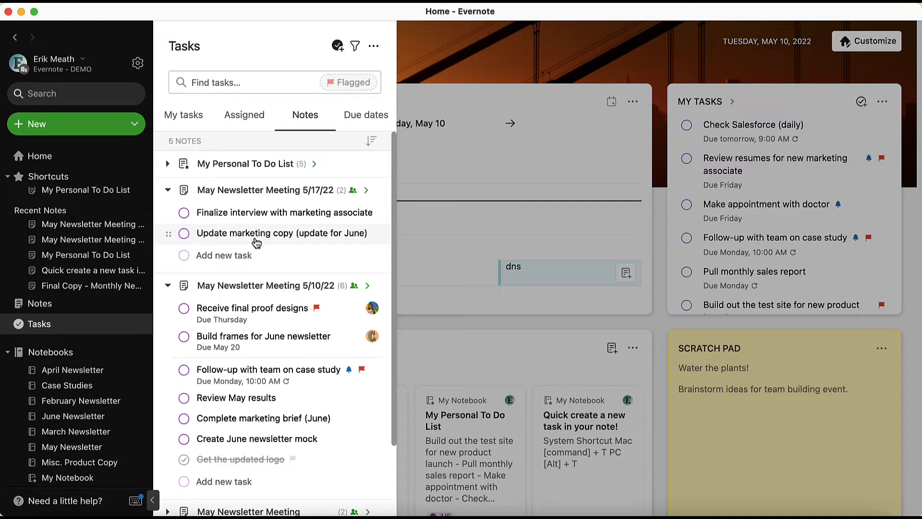
pyautogui.moveTo(284, 213)
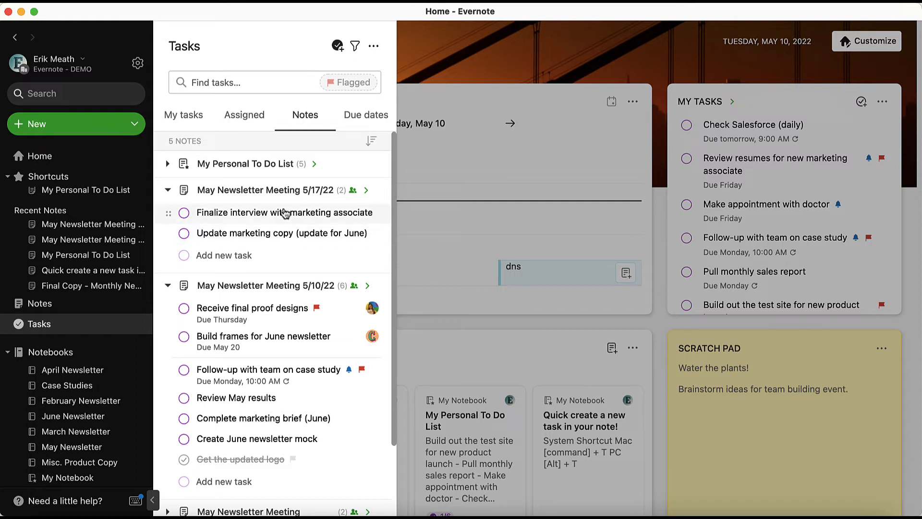
pyautogui.click(365, 114)
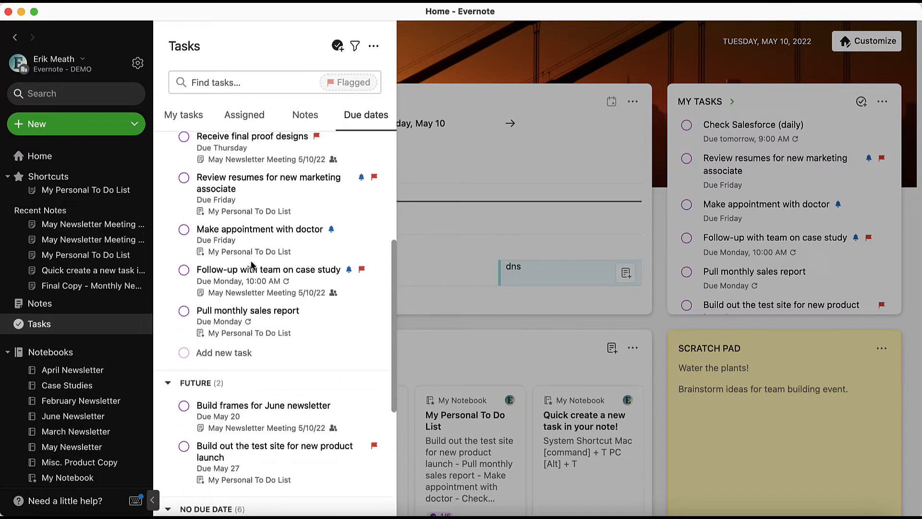
# Step: Set Monday as the due date of Finalize interview with marketing associate
pyautogui.scroll(-3)
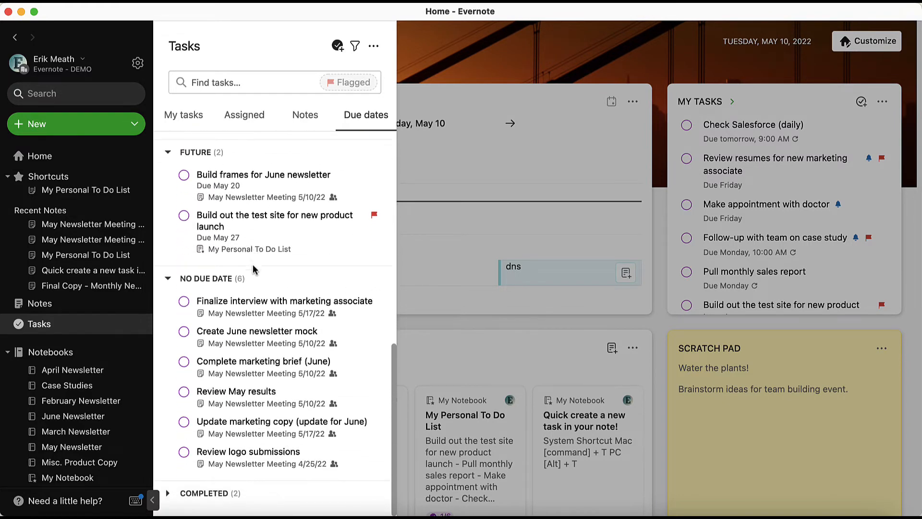
pyautogui.click(284, 301)
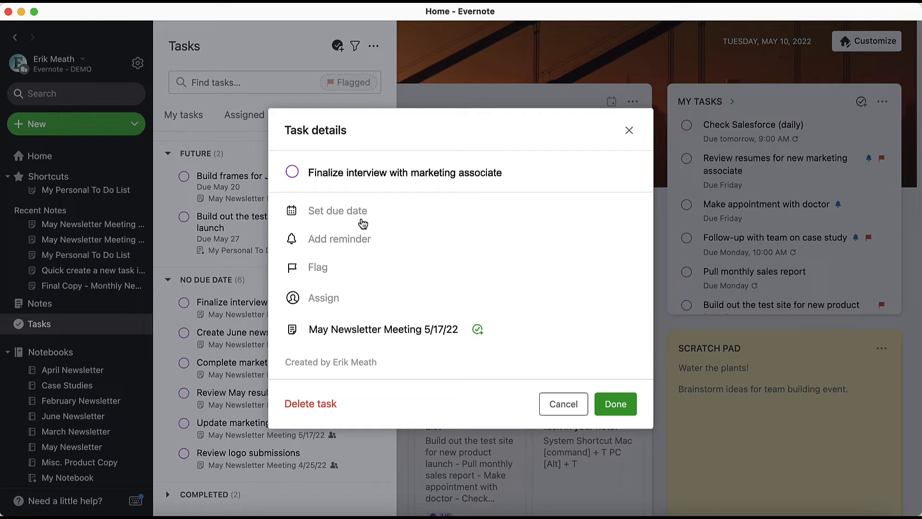
pyautogui.click(338, 210)
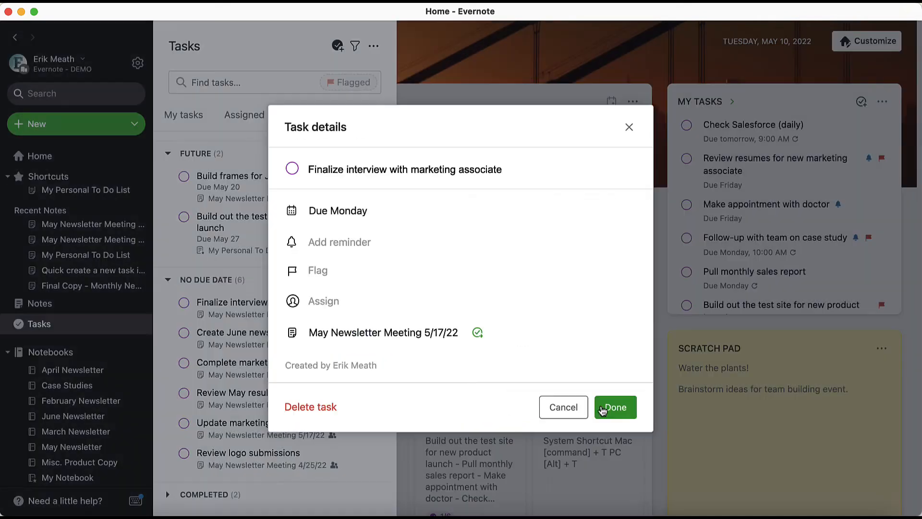
pyautogui.click(615, 407)
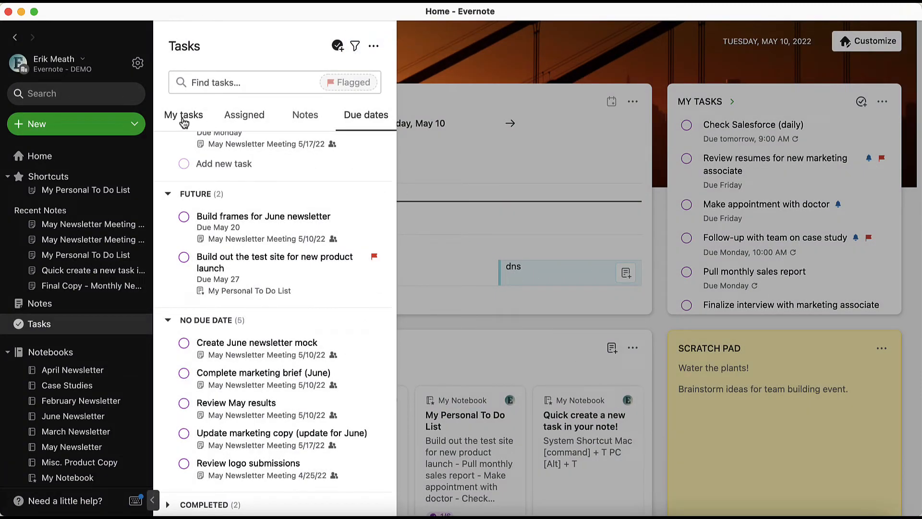
# Step: Search My tasks for 'case study', leaving only Follow-up with team on case study
pyautogui.click(184, 115)
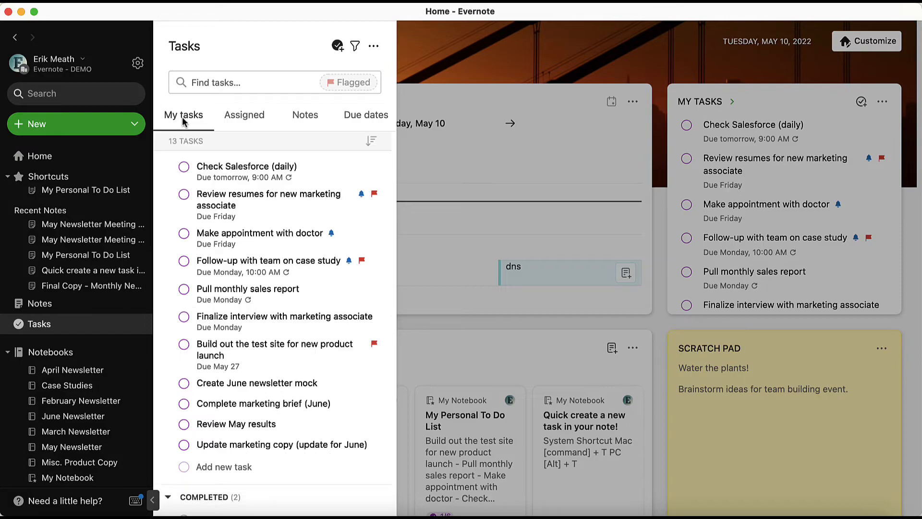
pyautogui.click(92, 224)
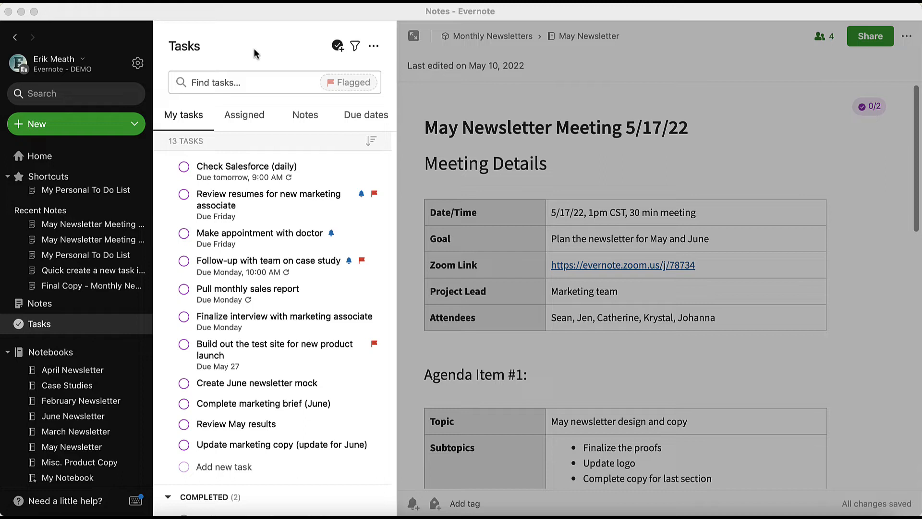
pyautogui.moveTo(149, 80)
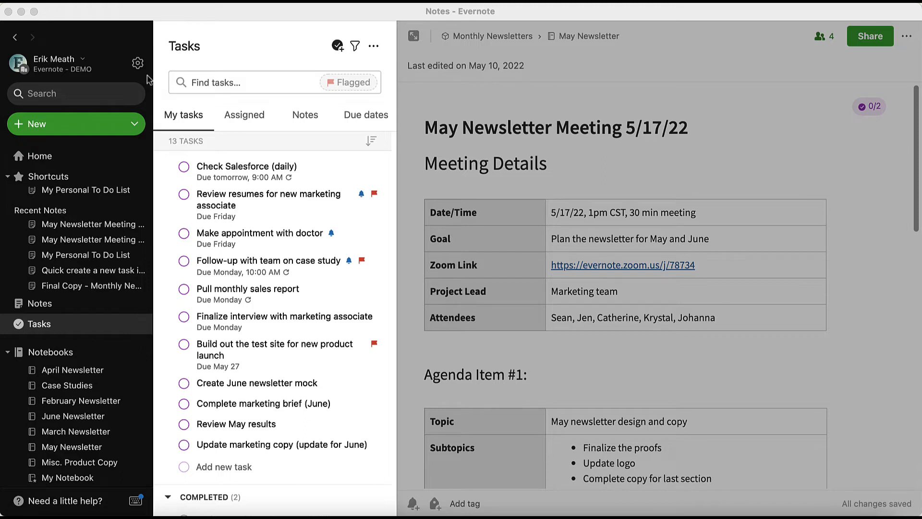
pyautogui.moveTo(241, 61)
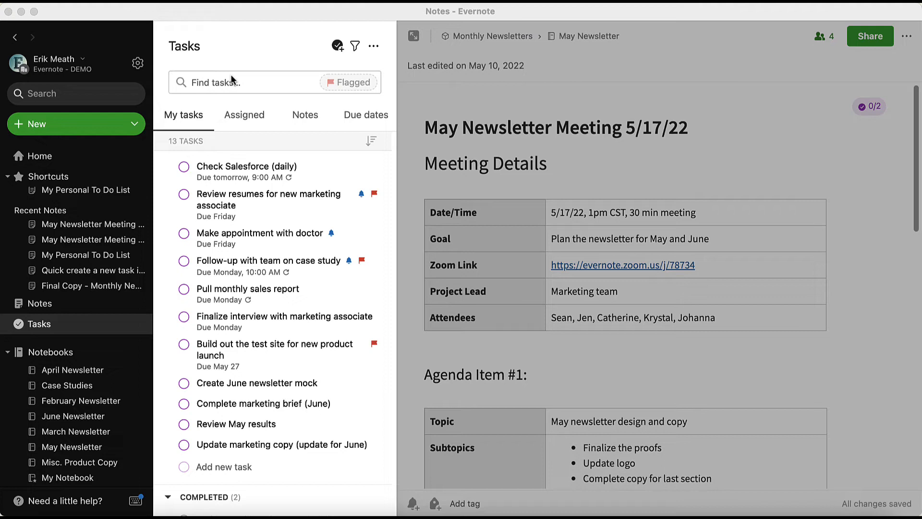
pyautogui.click(254, 82)
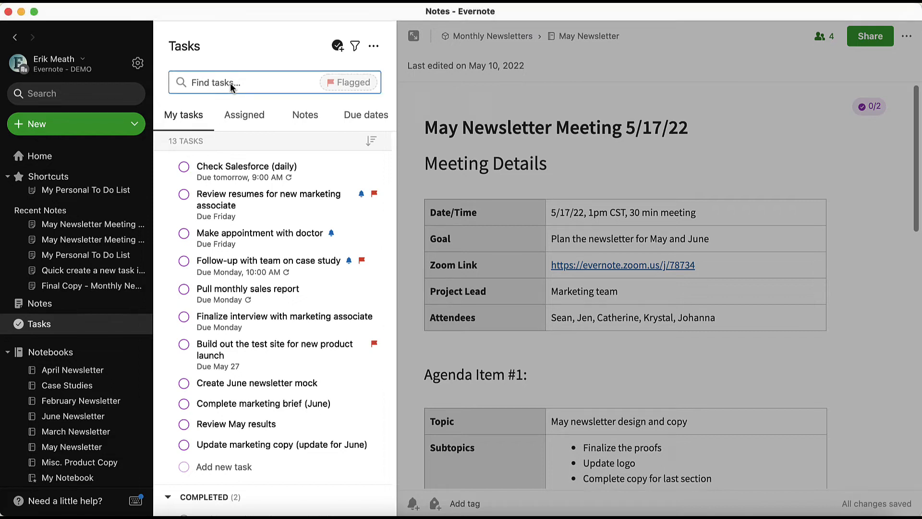
pyautogui.write('case study')
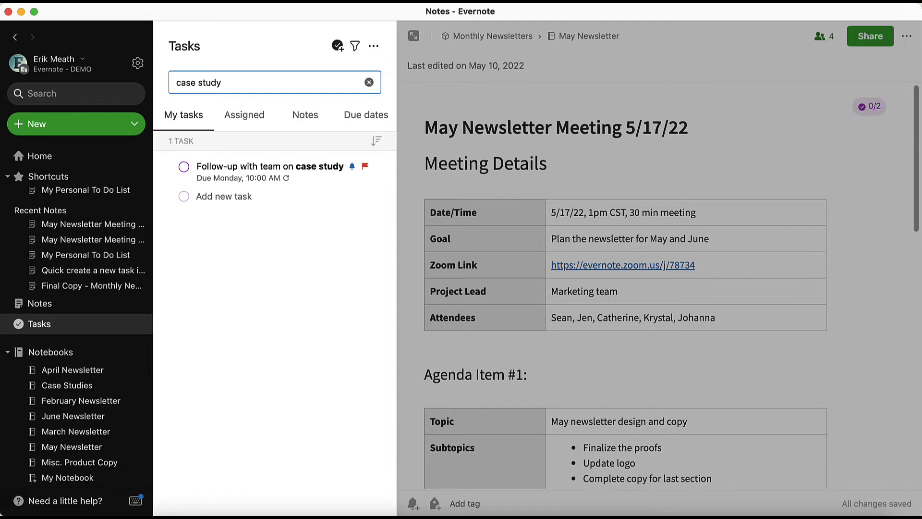
pyautogui.moveTo(39, 123)
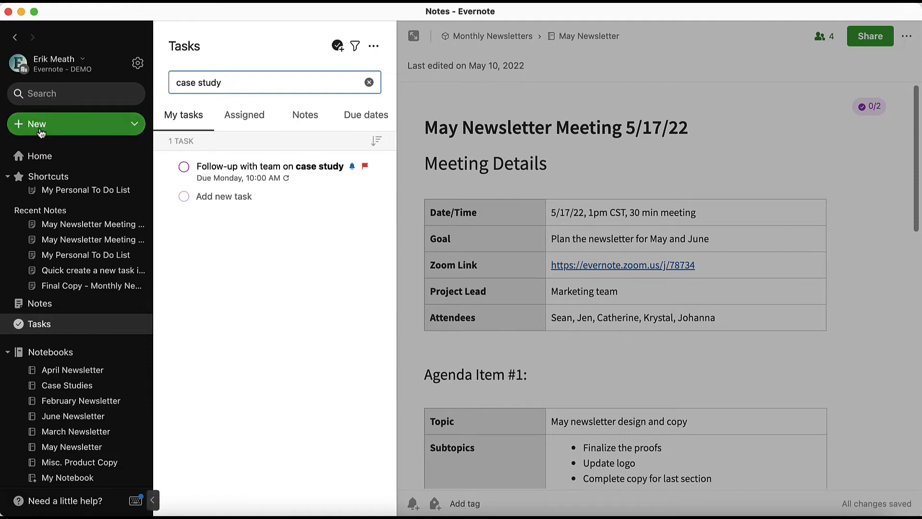
# Step: Search all notes for 'case study', returning 12 notes from Case Studies
pyautogui.click(76, 92)
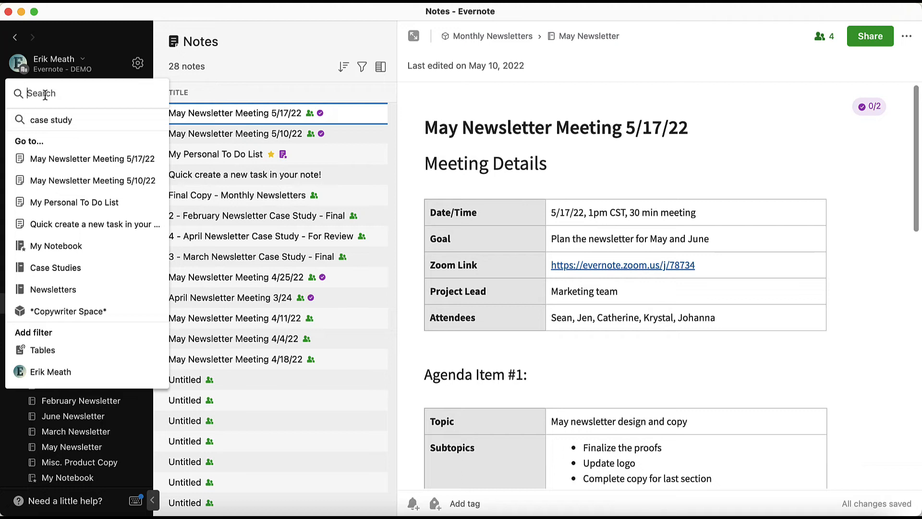
pyautogui.write('case study')
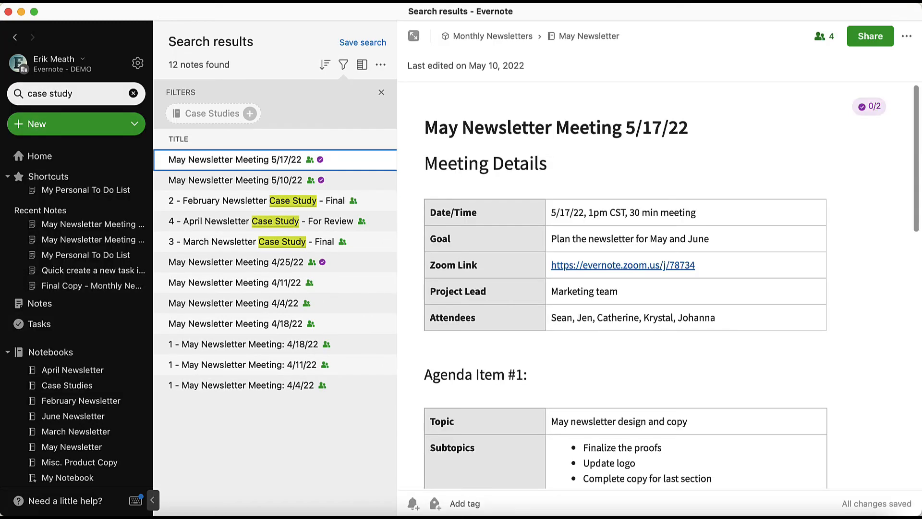
pyautogui.moveTo(337, 150)
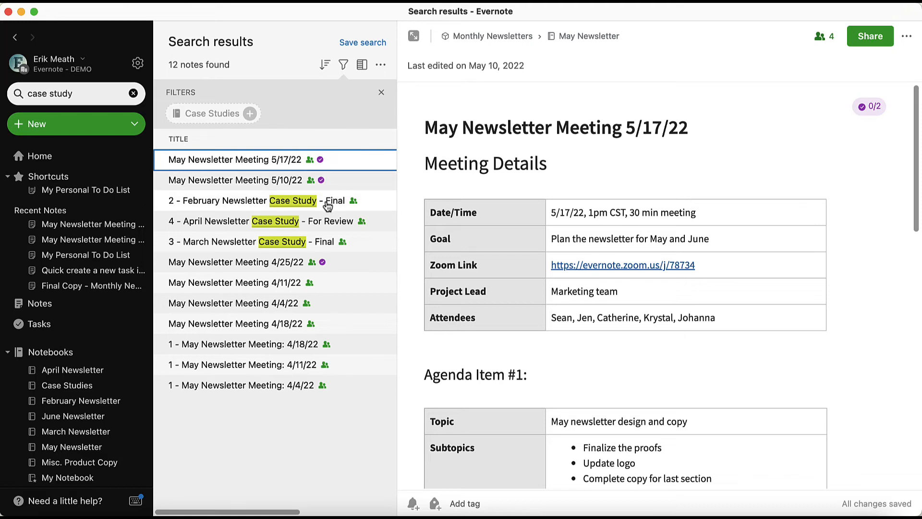
pyautogui.moveTo(331, 165)
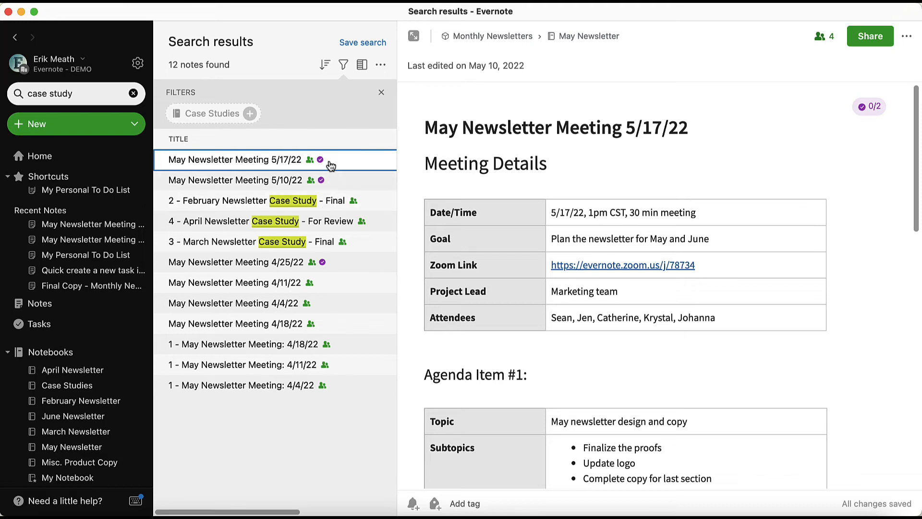
pyautogui.moveTo(334, 262)
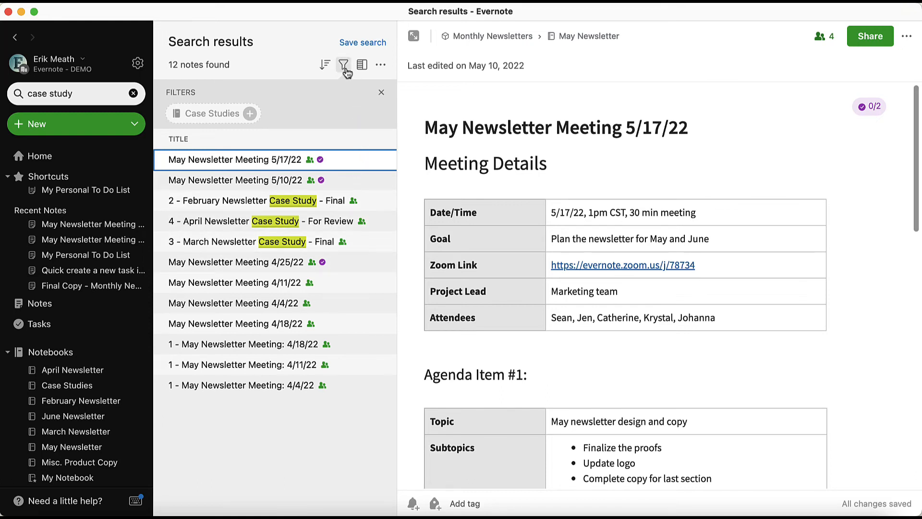
# Step: Open the results filter and show its Contains content-type choices, such as tasks
pyautogui.click(343, 65)
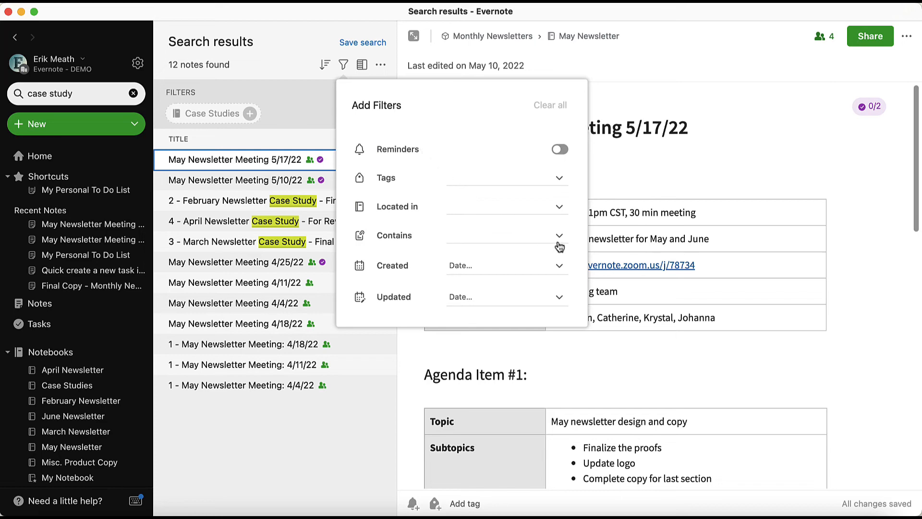
pyautogui.click(558, 235)
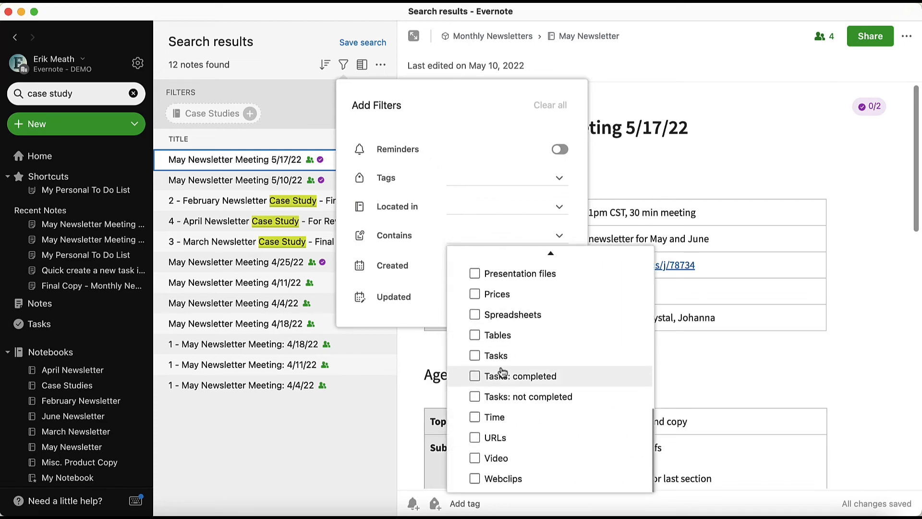